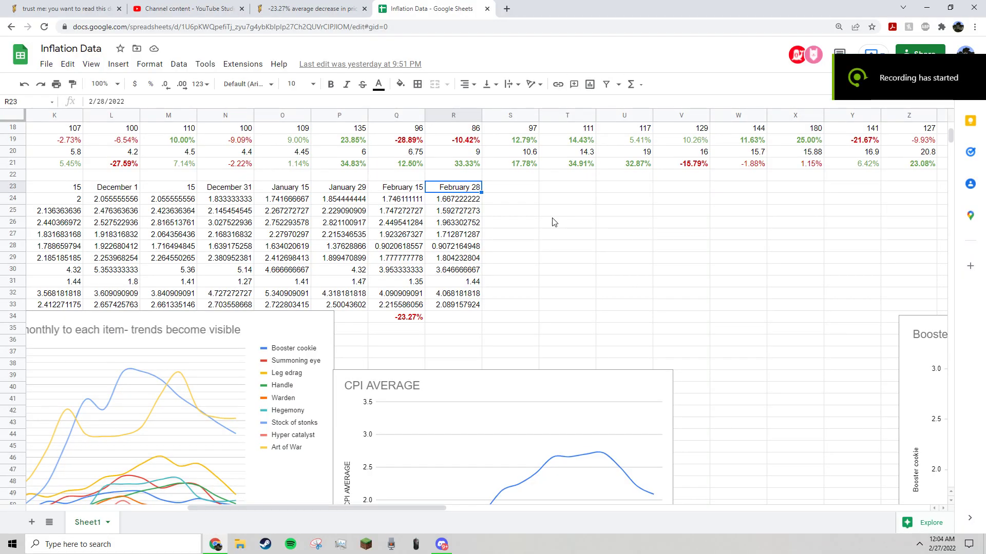
mouse_move(423, 507)
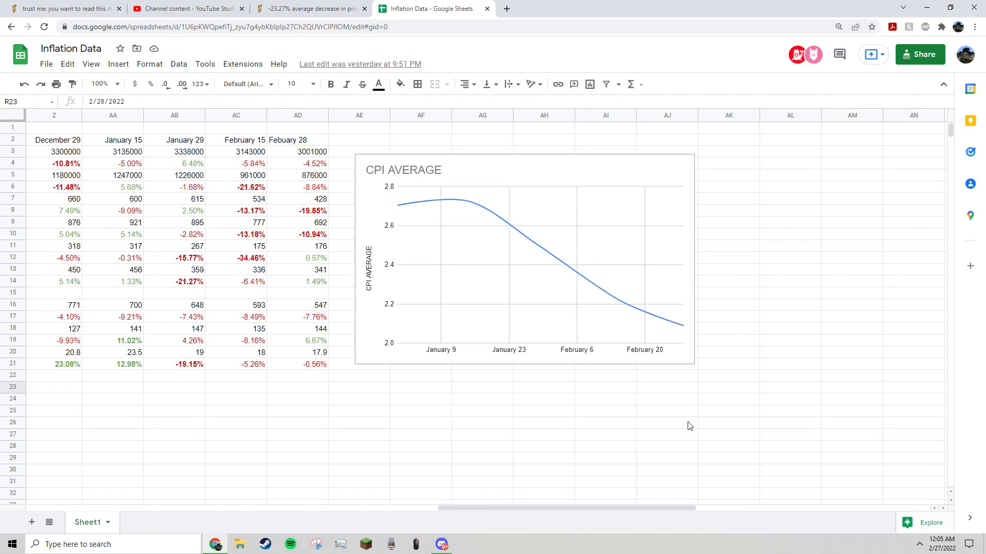
mouse_move(226, 140)
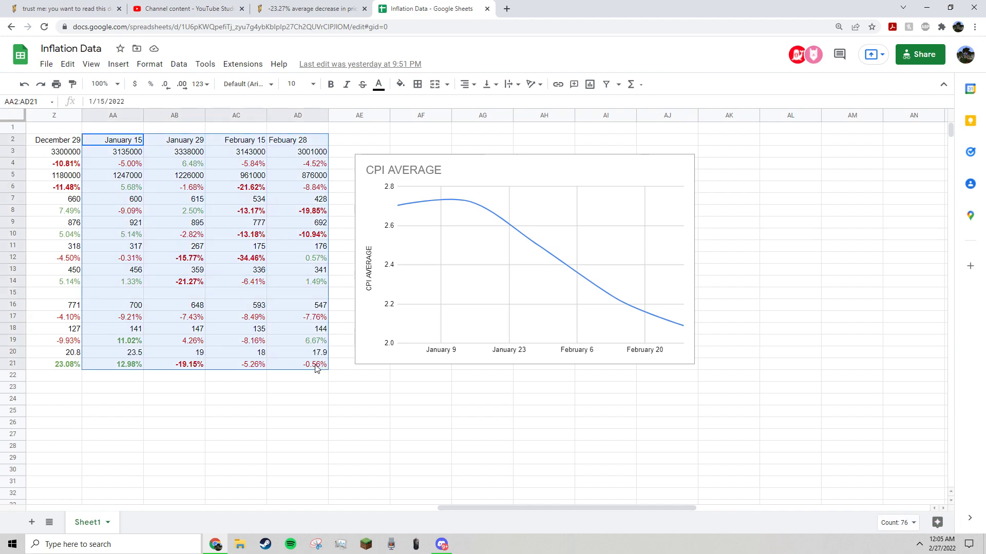
mouse_move(276, 455)
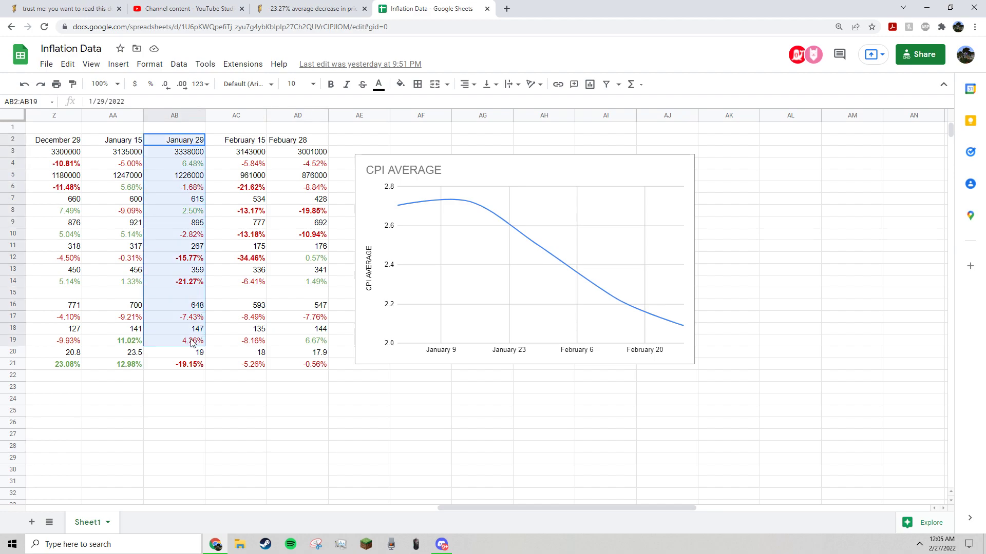
Highlight the February 15 price column, then deselect it beside the CPI AVERAGE chart
click(235, 234)
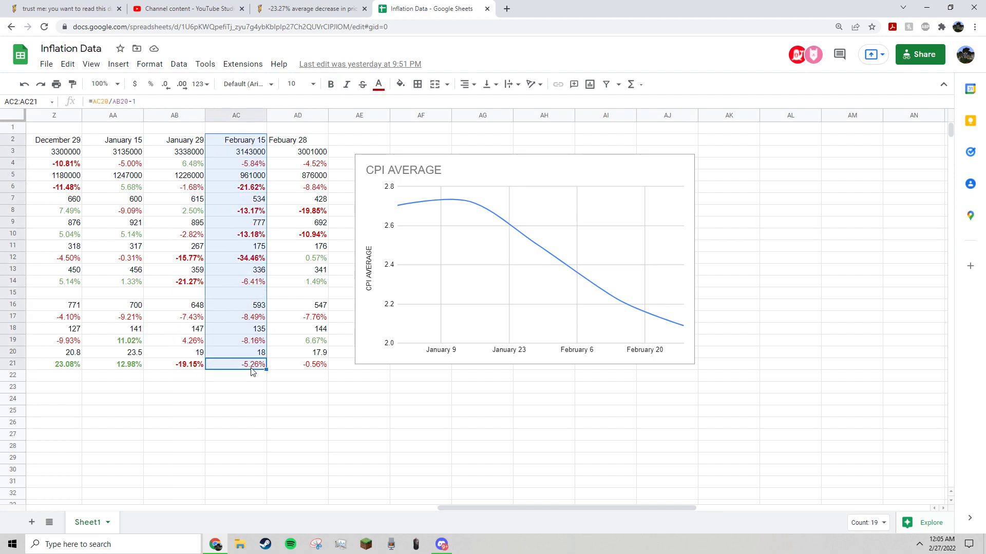
click(359, 446)
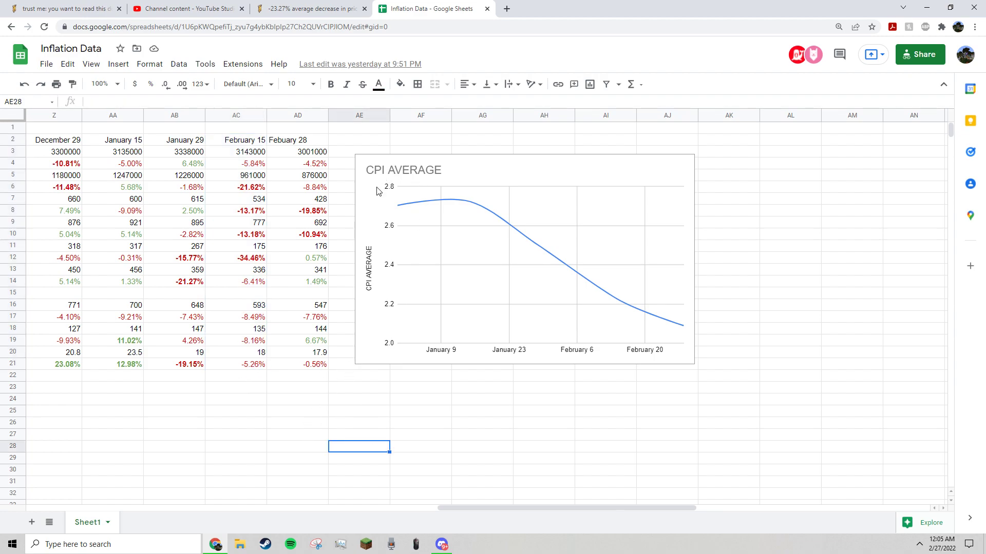
mouse_move(391, 200)
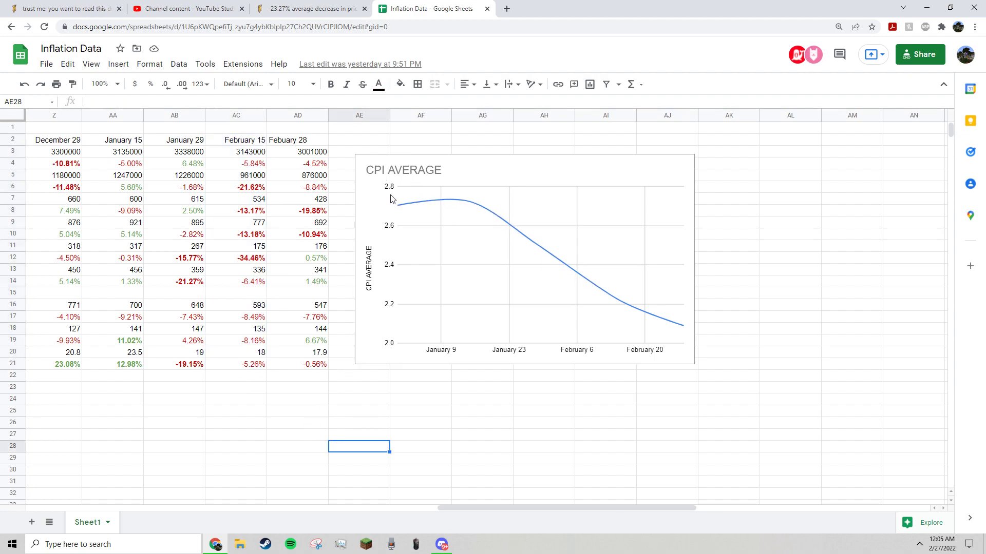
Inspect the January 15 averaging formula and date headings, then zoom out to show the charts
scroll(left, 3)
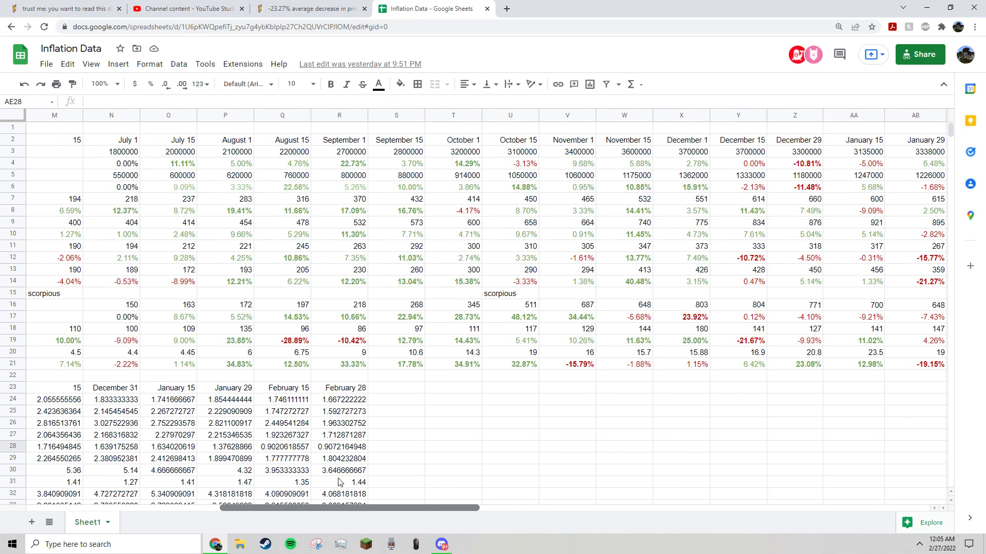
scroll(down, 3)
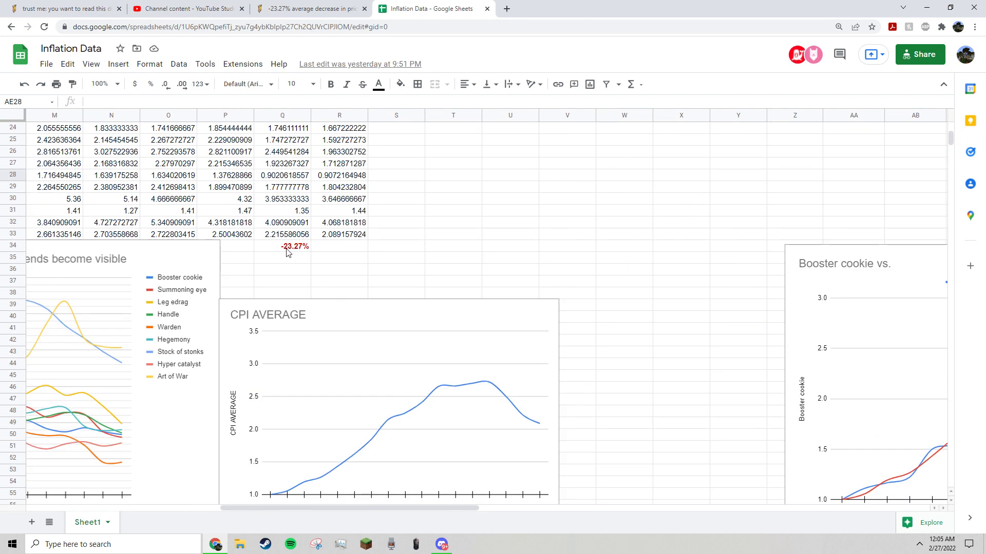
click(168, 234)
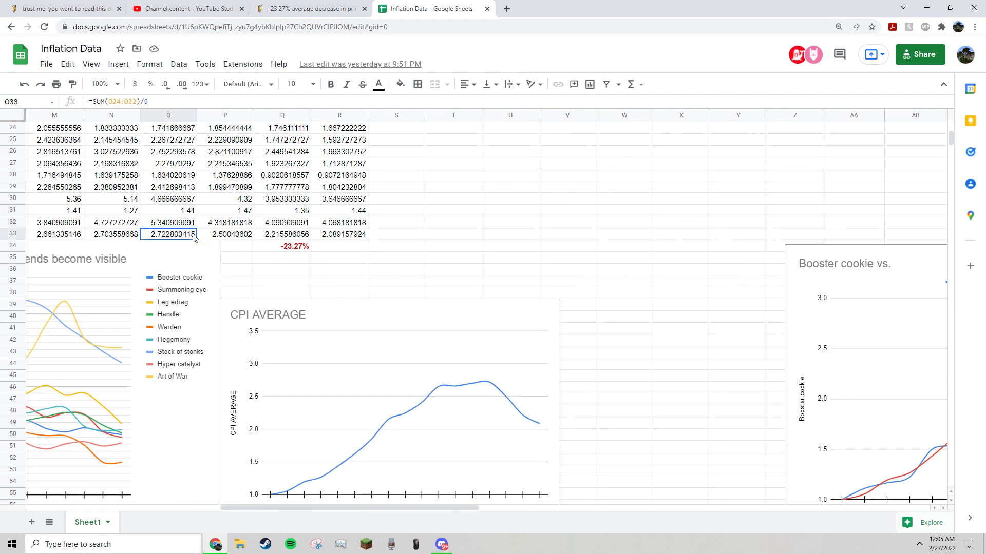
click(339, 269)
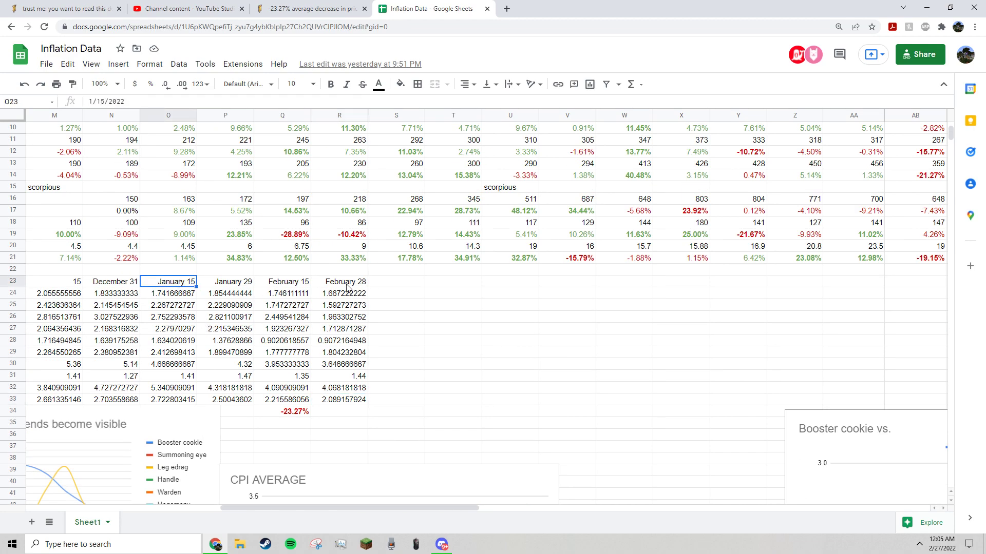
click(342, 281)
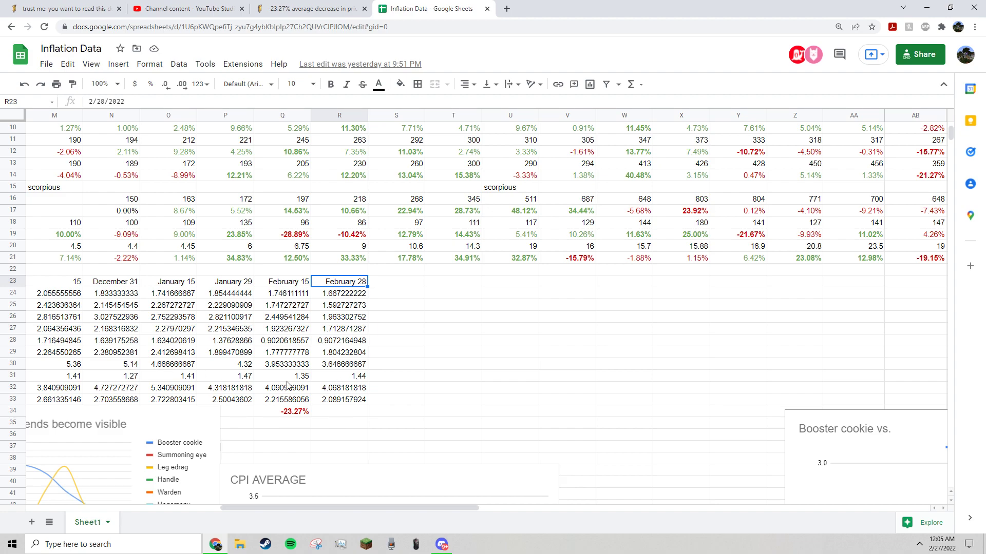
mouse_move(386, 419)
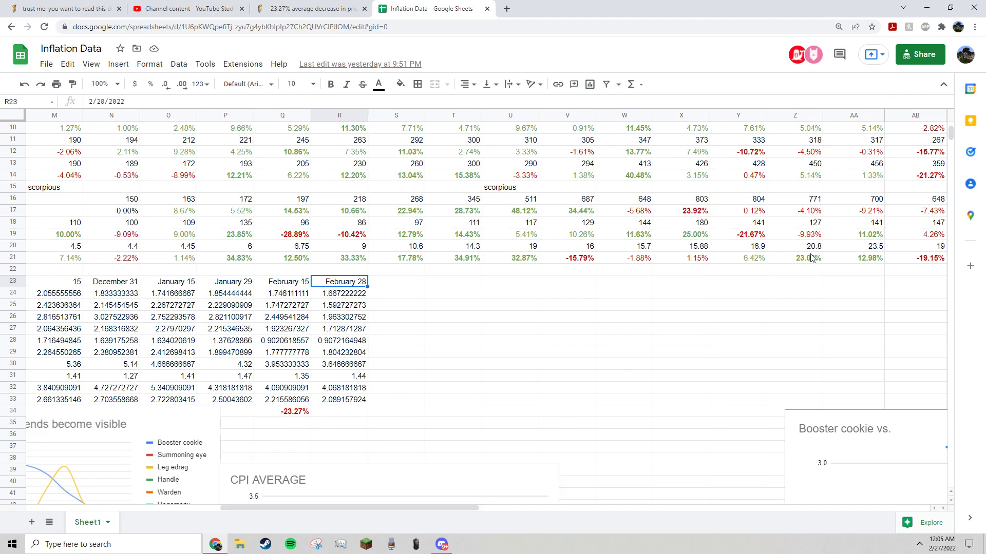
click(975, 27)
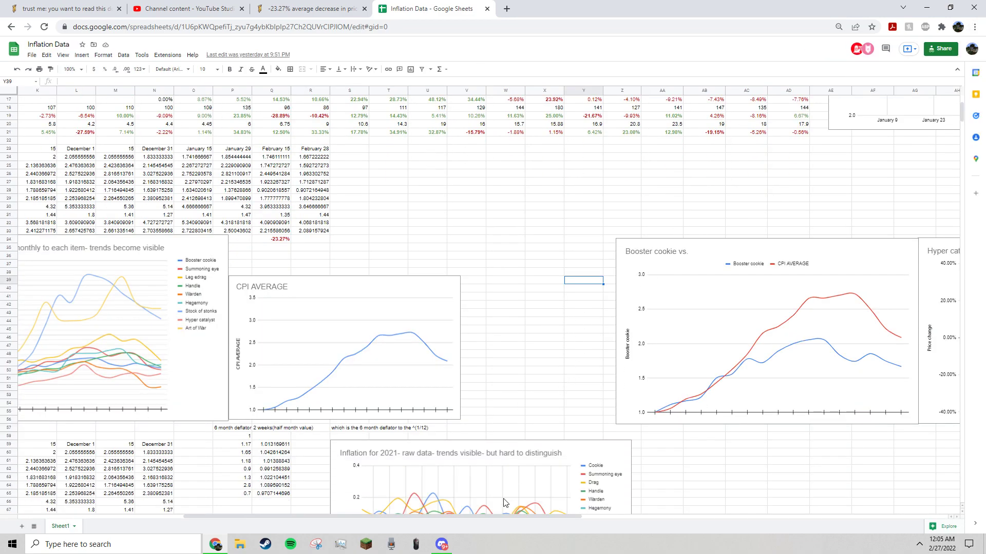
Scroll left to column A to show item names beside the three line charts
scroll(left, 3)
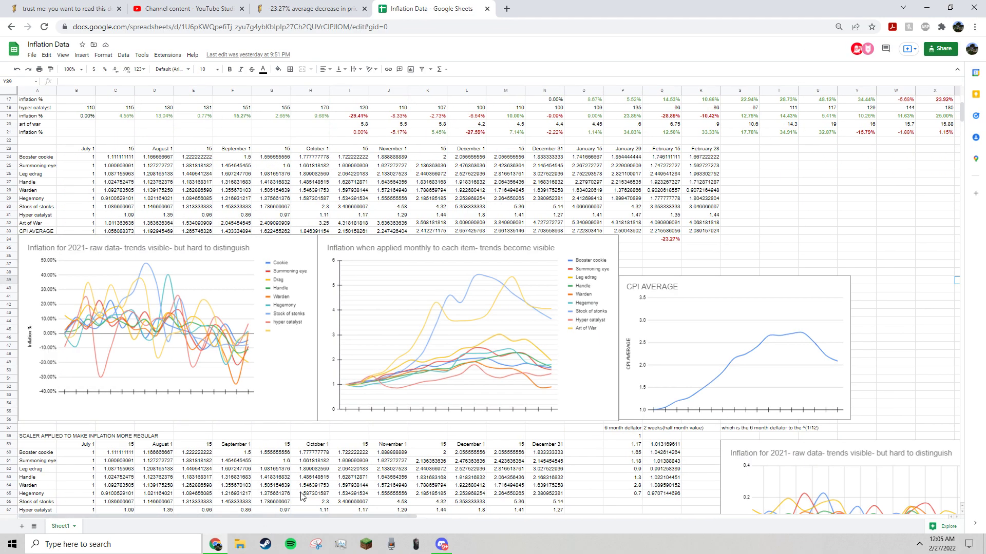
mouse_move(247, 363)
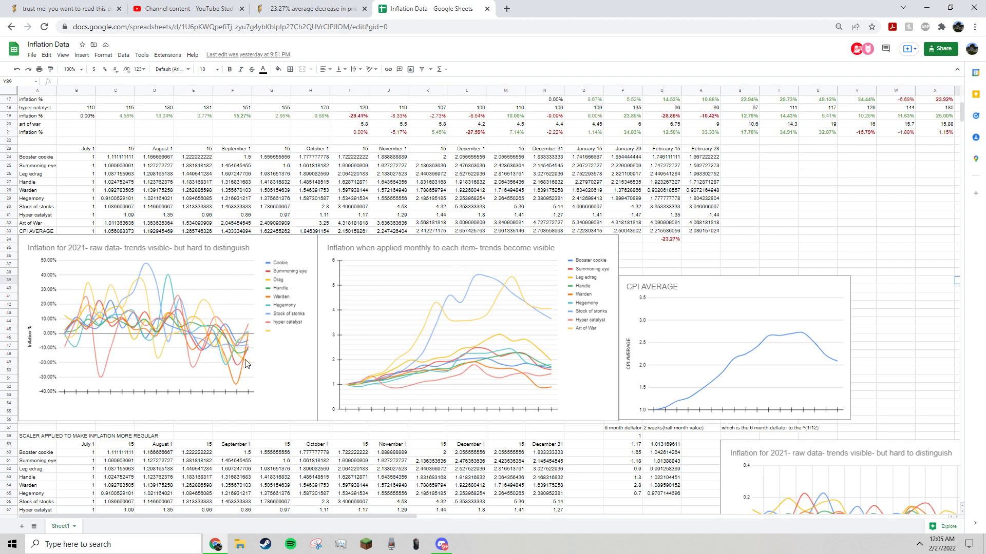
mouse_move(237, 392)
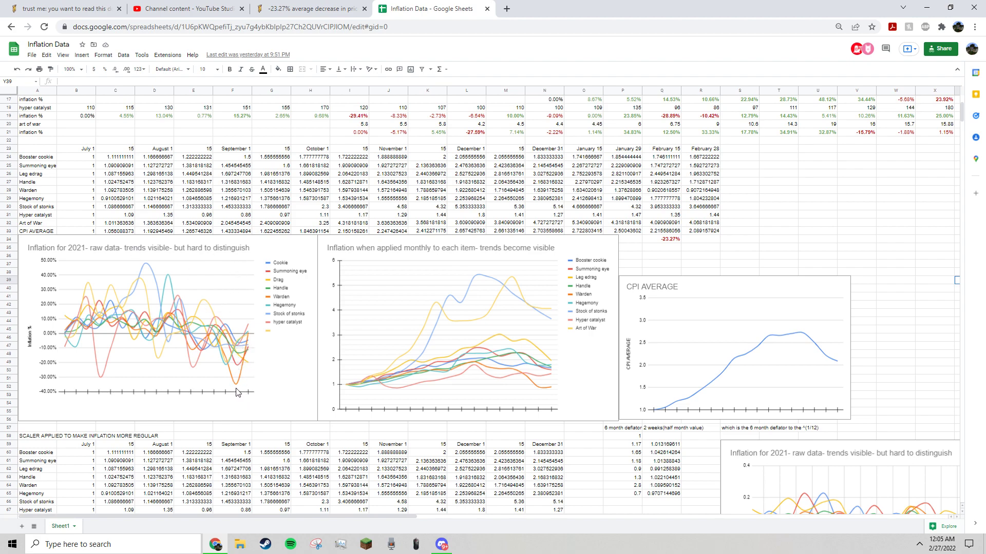
mouse_move(535, 386)
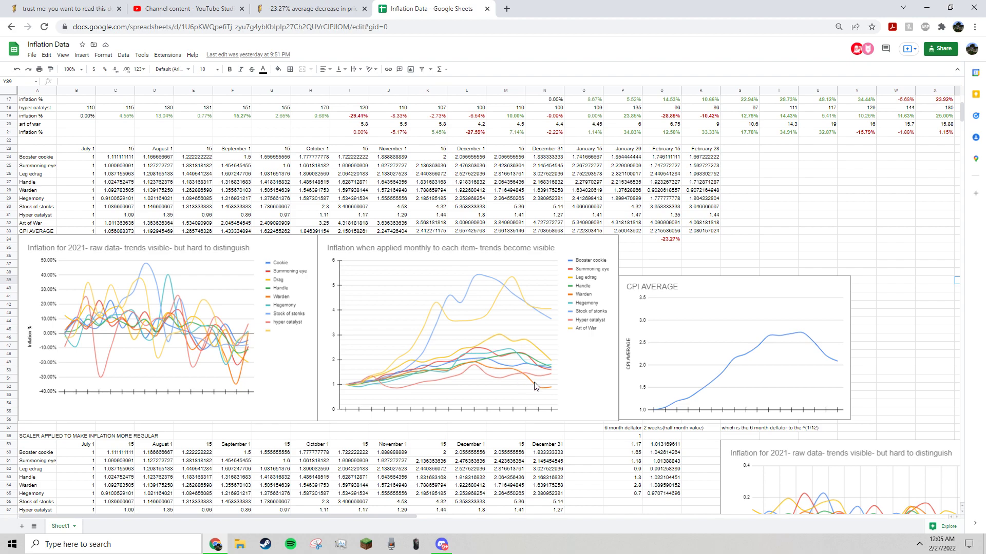
mouse_move(574, 394)
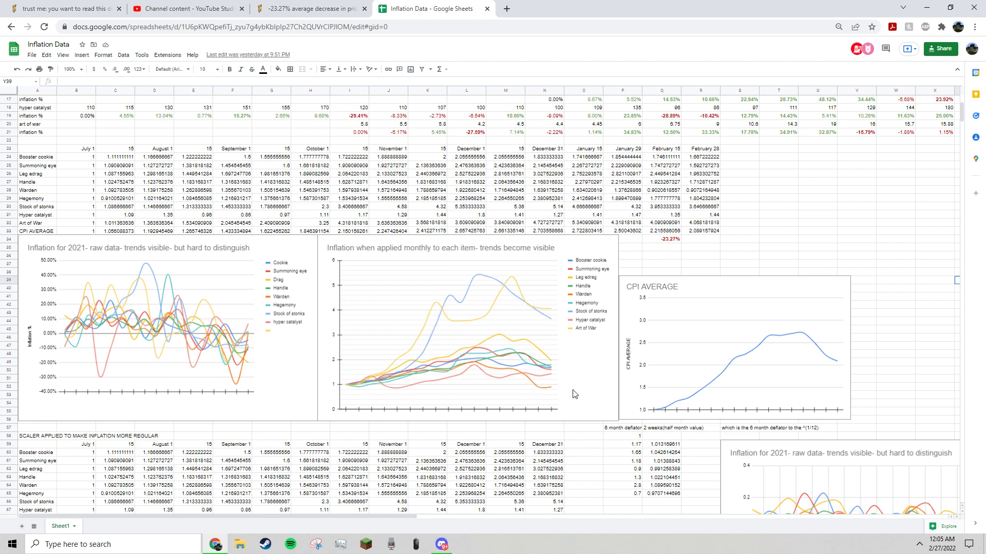
mouse_move(743, 394)
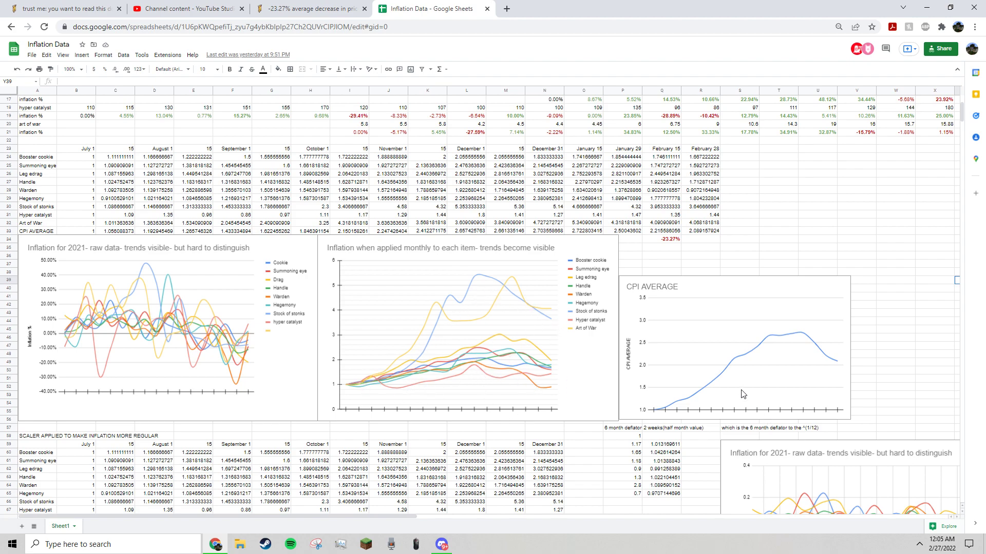
mouse_move(761, 353)
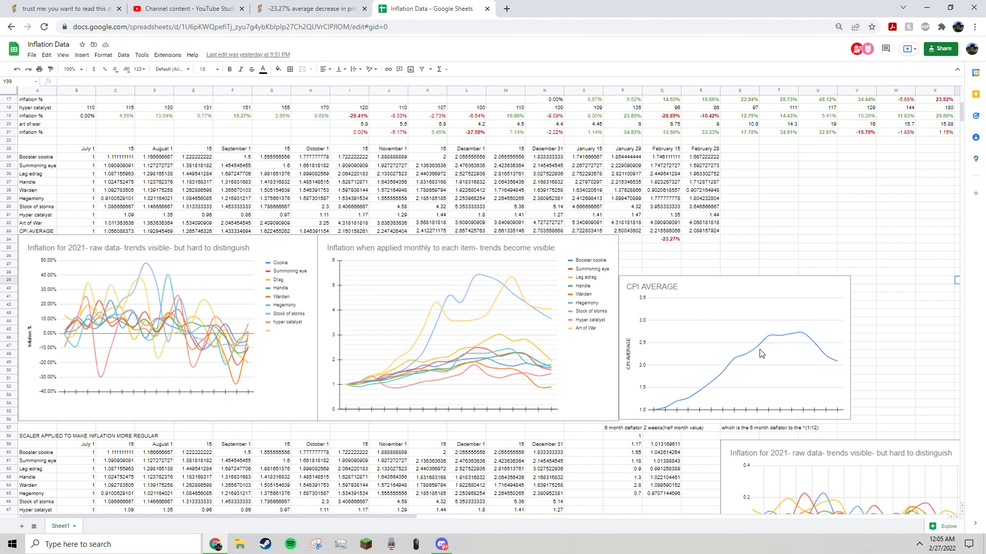
mouse_move(797, 338)
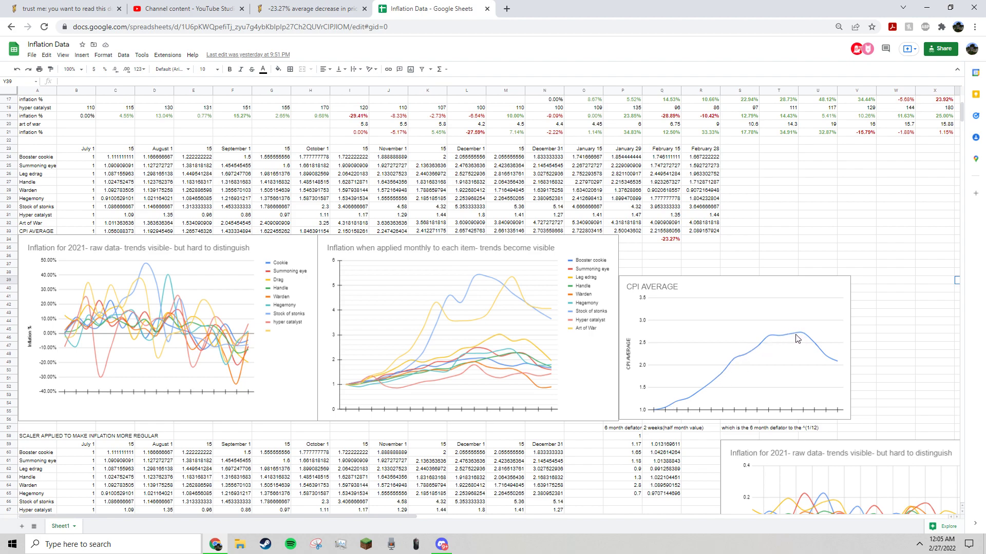
mouse_move(744, 405)
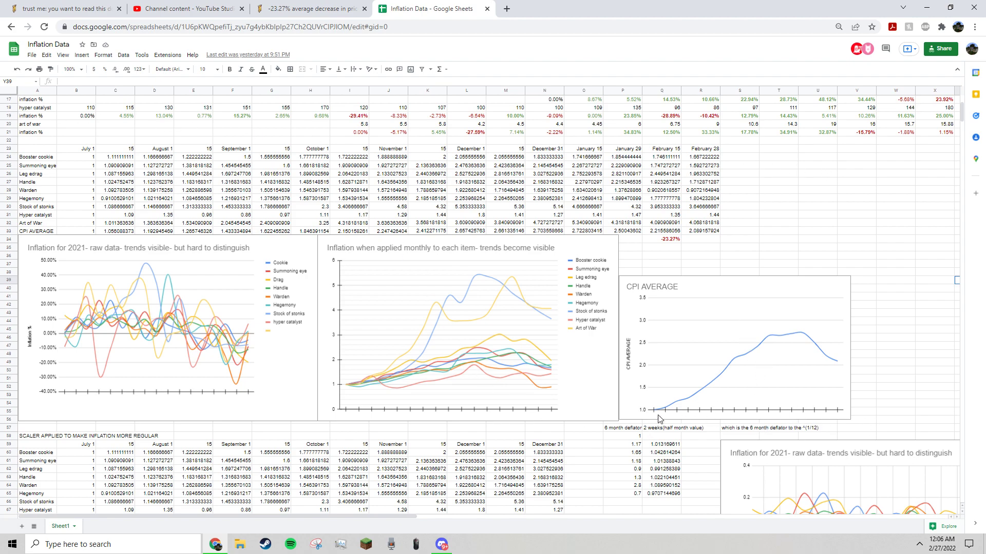
mouse_move(578, 511)
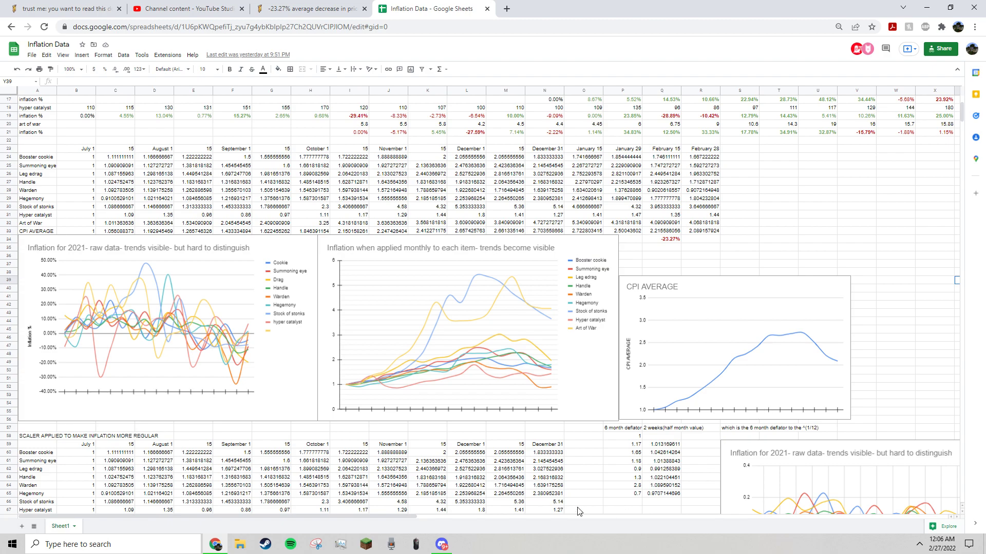
scroll(right, 3)
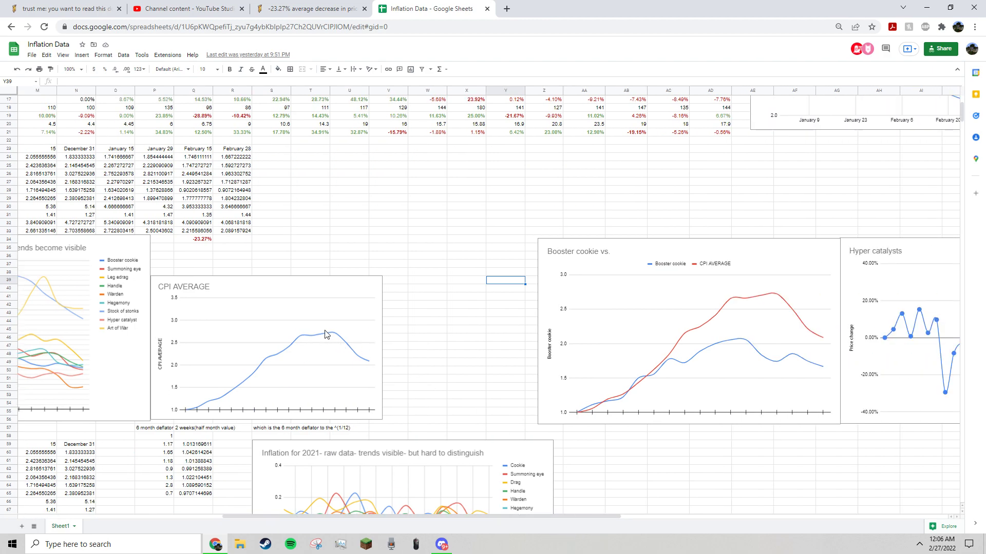
mouse_move(338, 337)
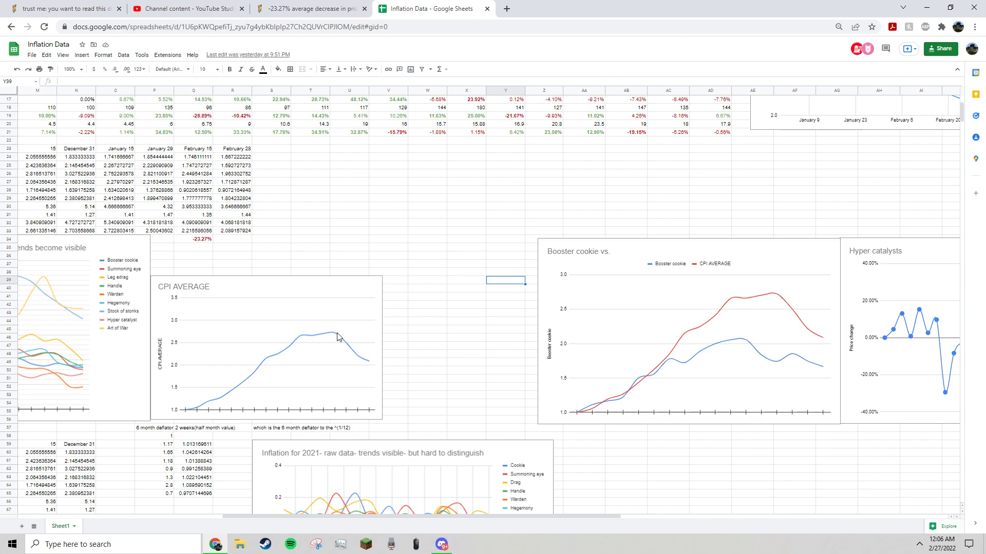
mouse_move(266, 364)
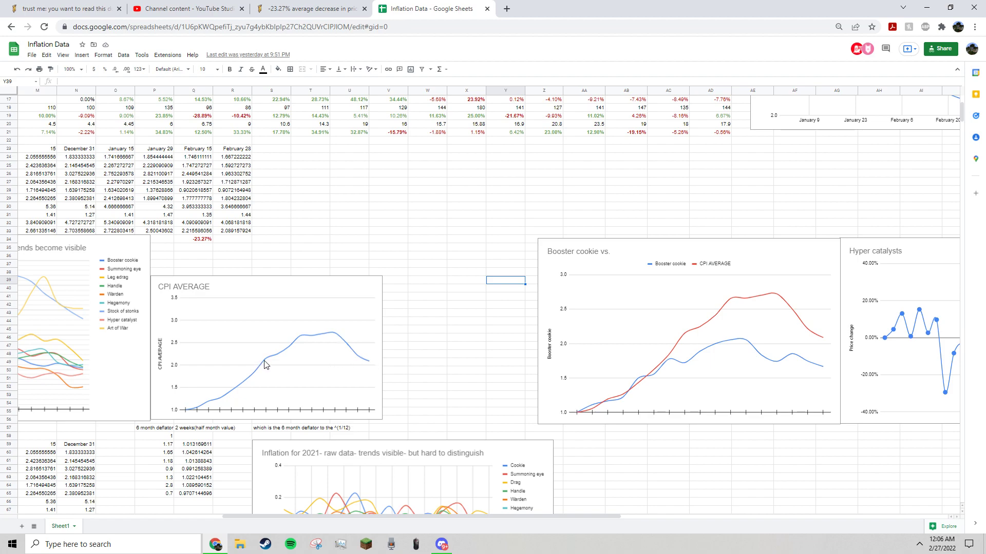
mouse_move(266, 361)
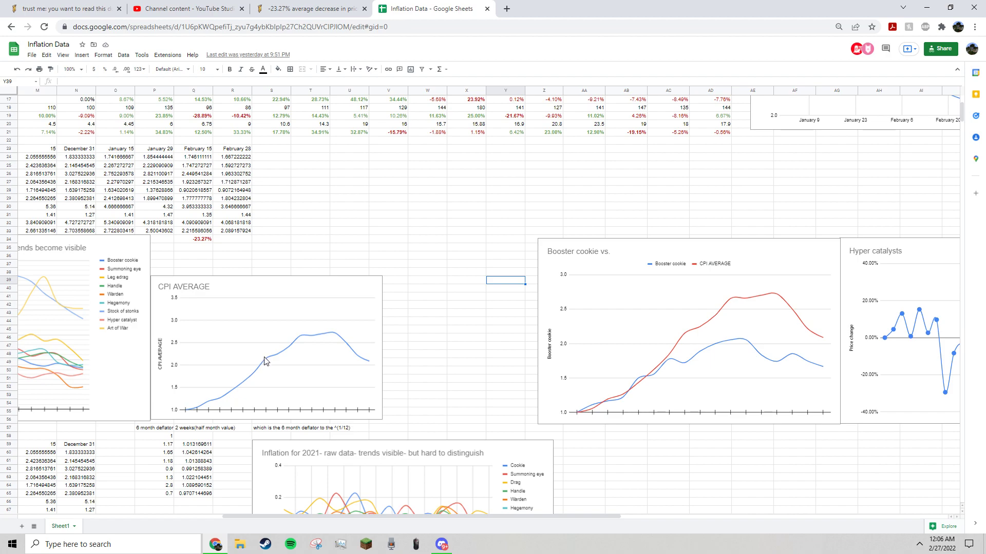
mouse_move(370, 369)
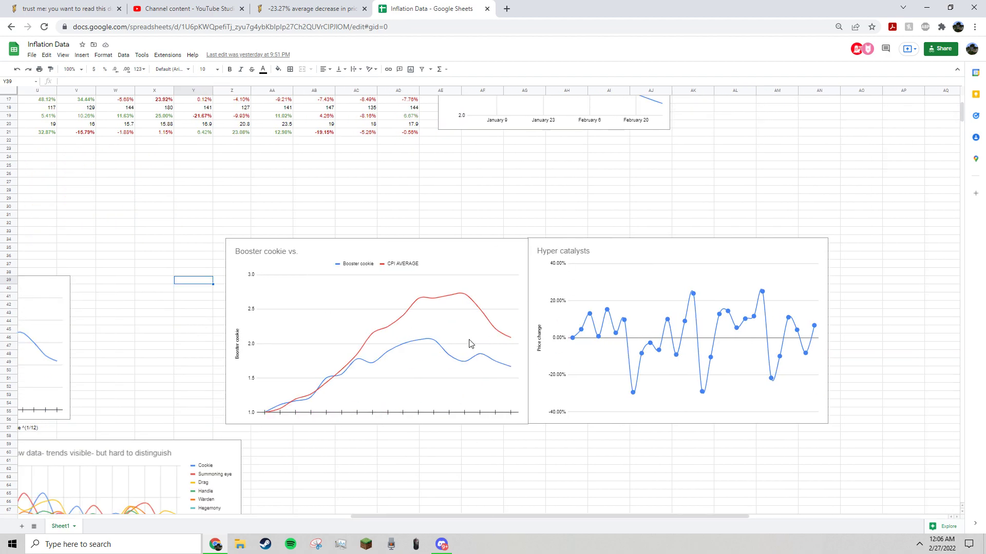
mouse_move(456, 361)
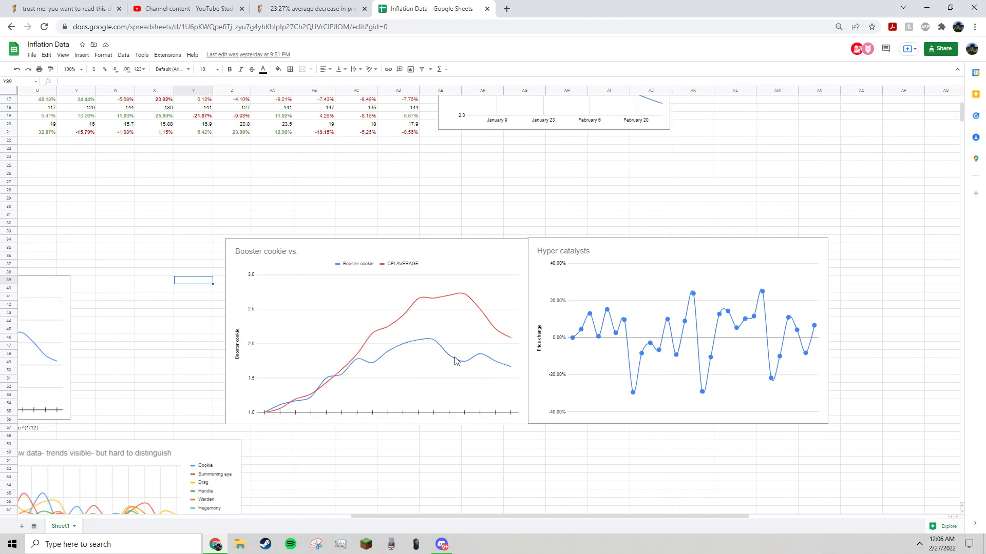
mouse_move(482, 318)
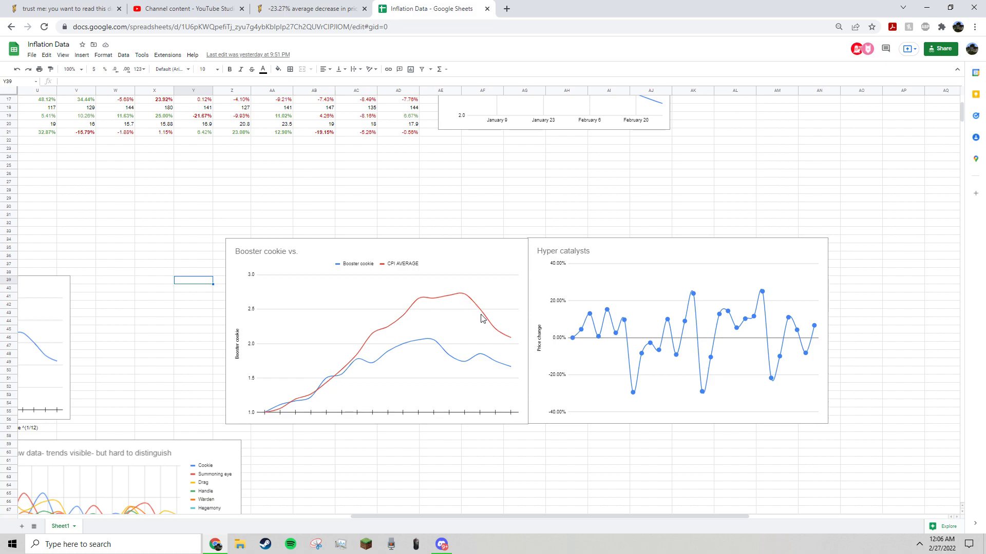
mouse_move(401, 359)
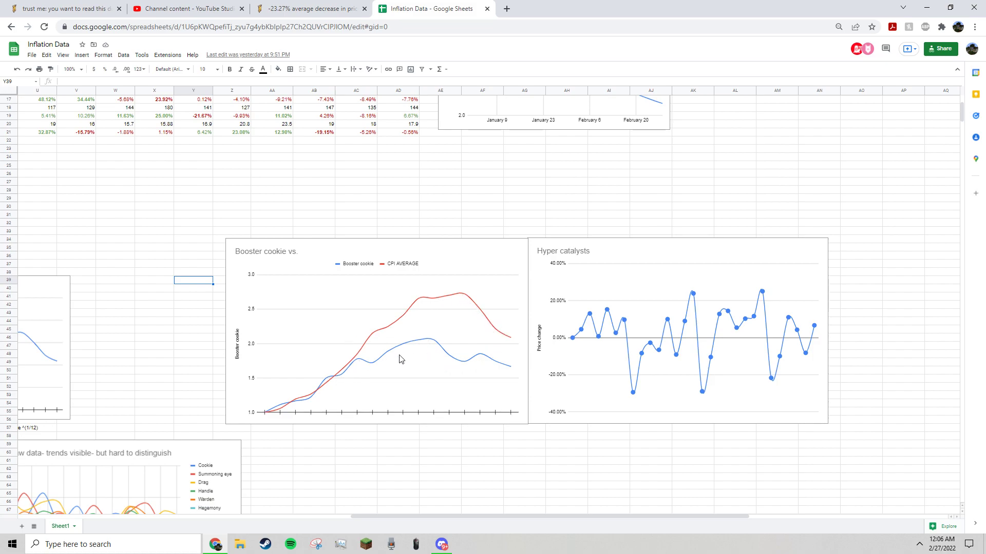
mouse_move(512, 380)
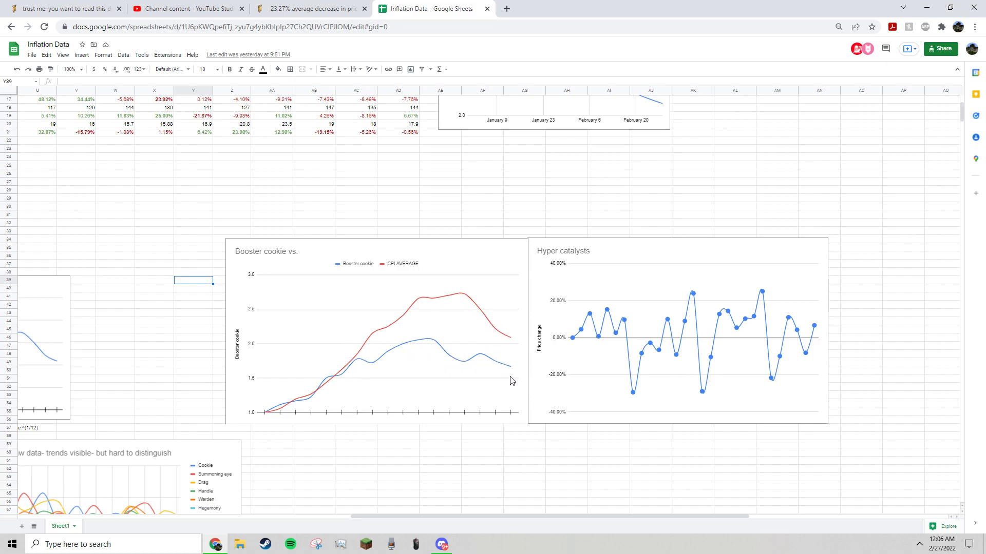
mouse_move(461, 362)
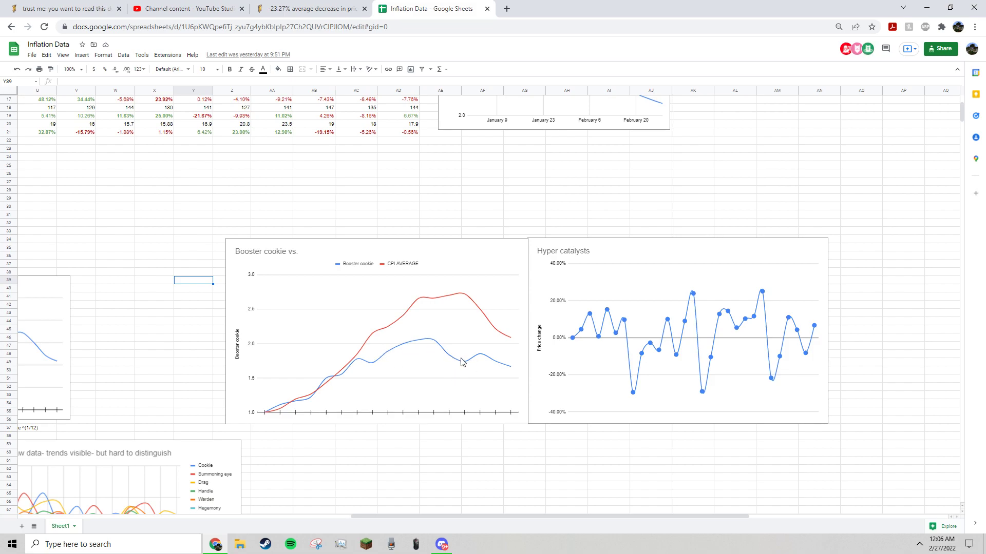
mouse_move(695, 337)
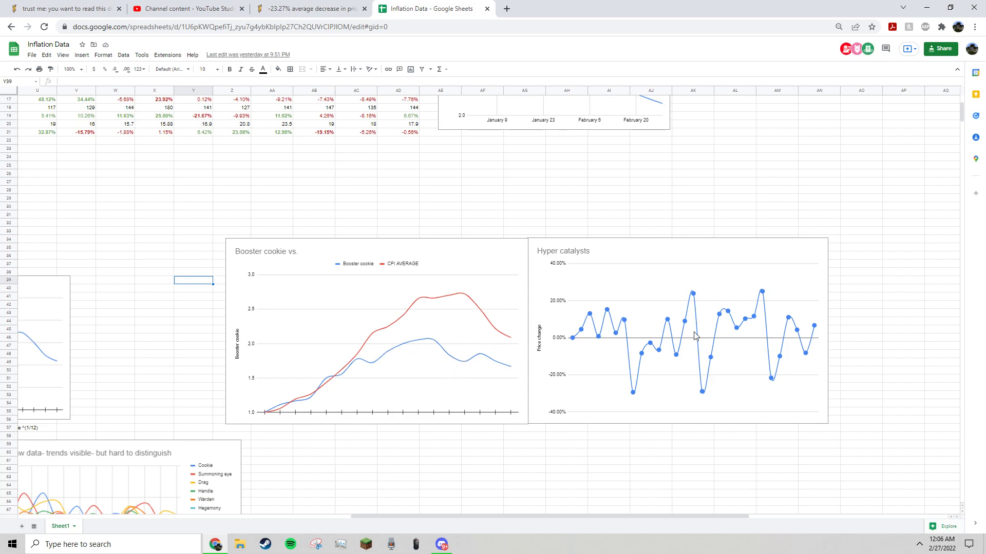
mouse_move(632, 393)
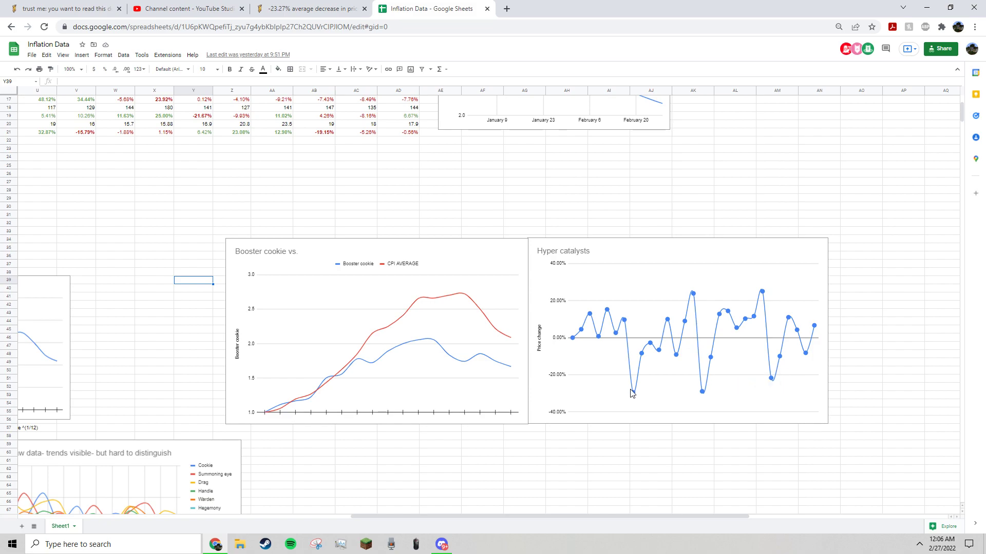
mouse_move(702, 399)
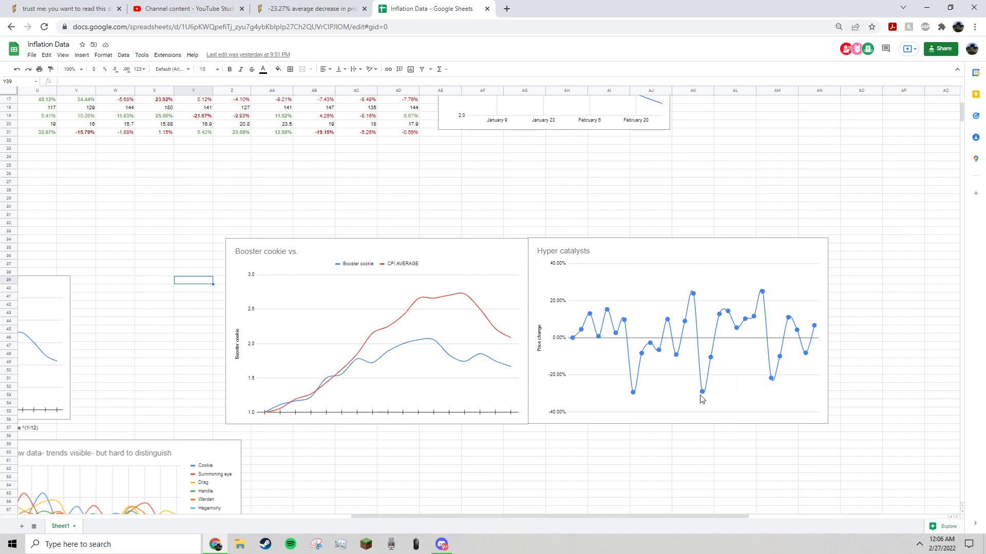
mouse_move(816, 358)
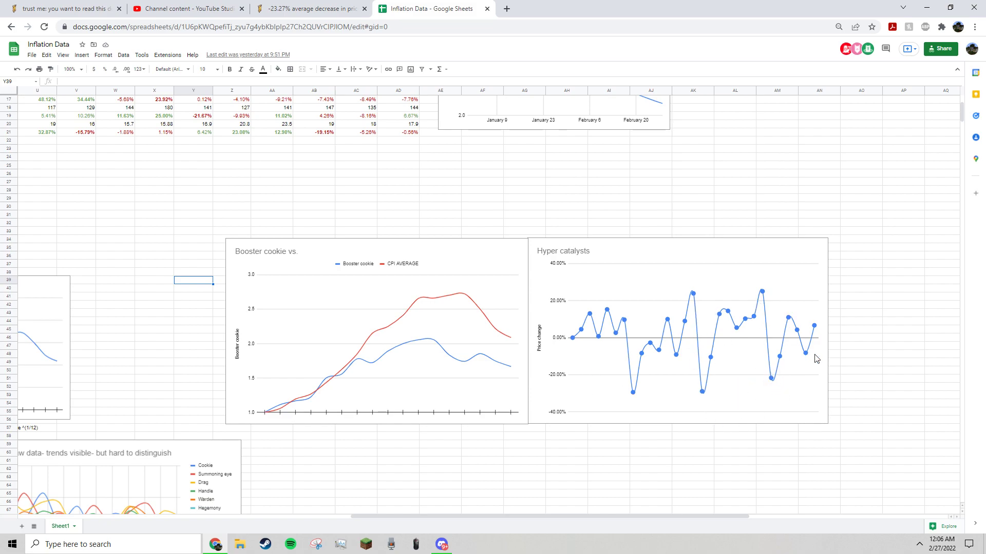
mouse_move(814, 331)
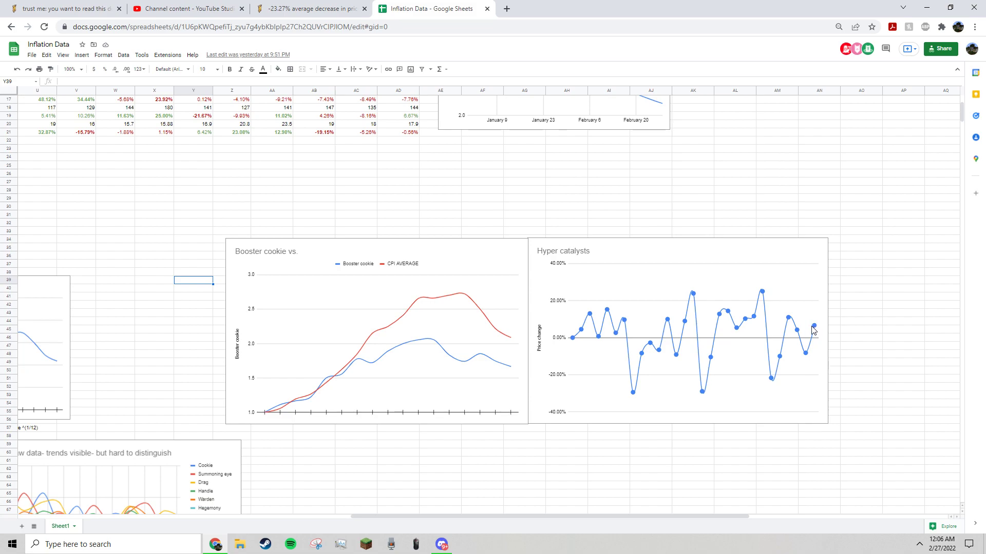
mouse_move(815, 332)
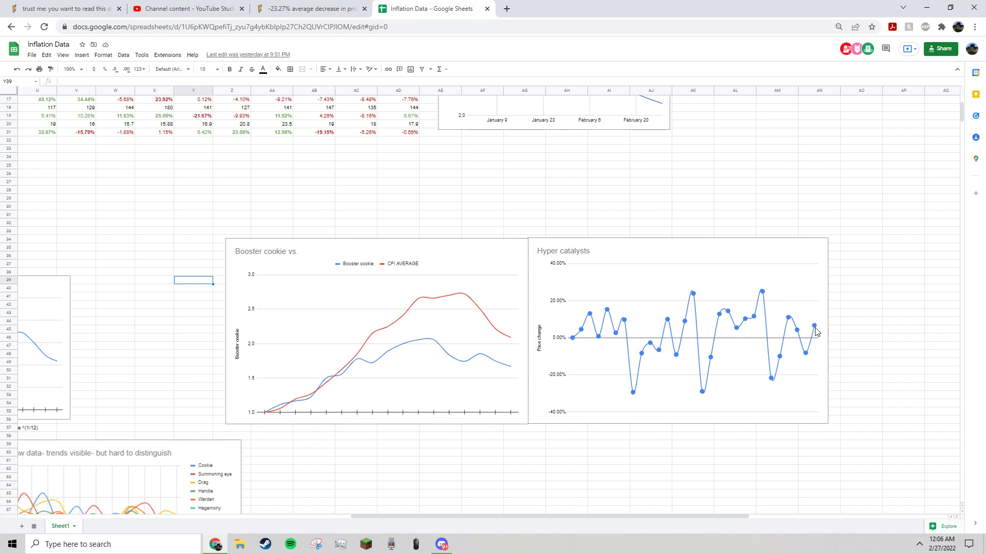
mouse_move(814, 342)
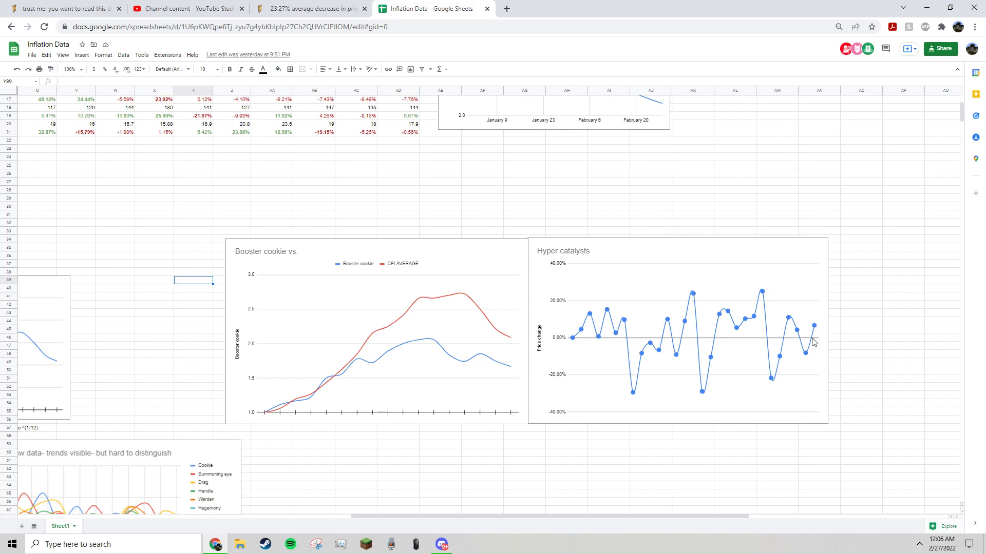
Scroll up and left to the price table holding row 19's Hyper catalyst values
scroll(up, 3)
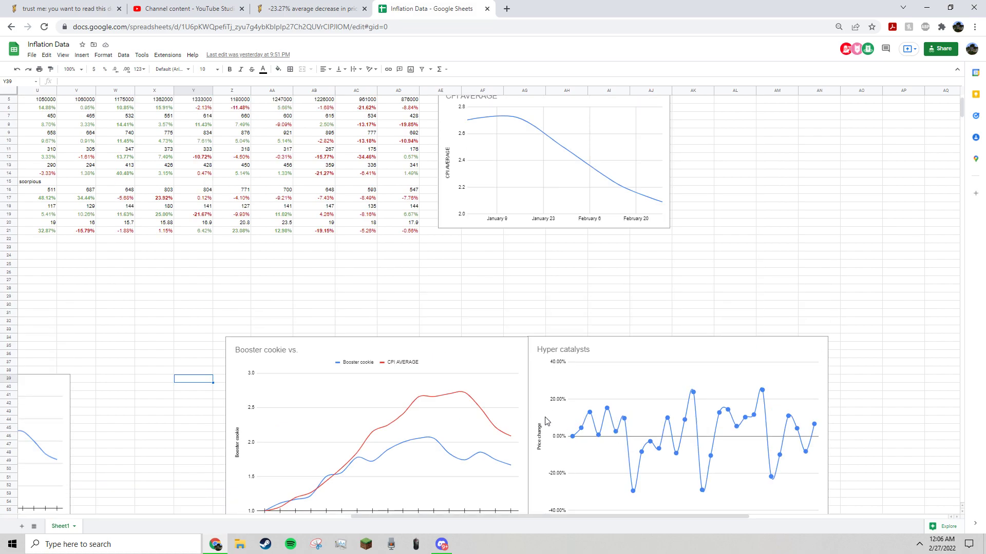
mouse_move(482, 517)
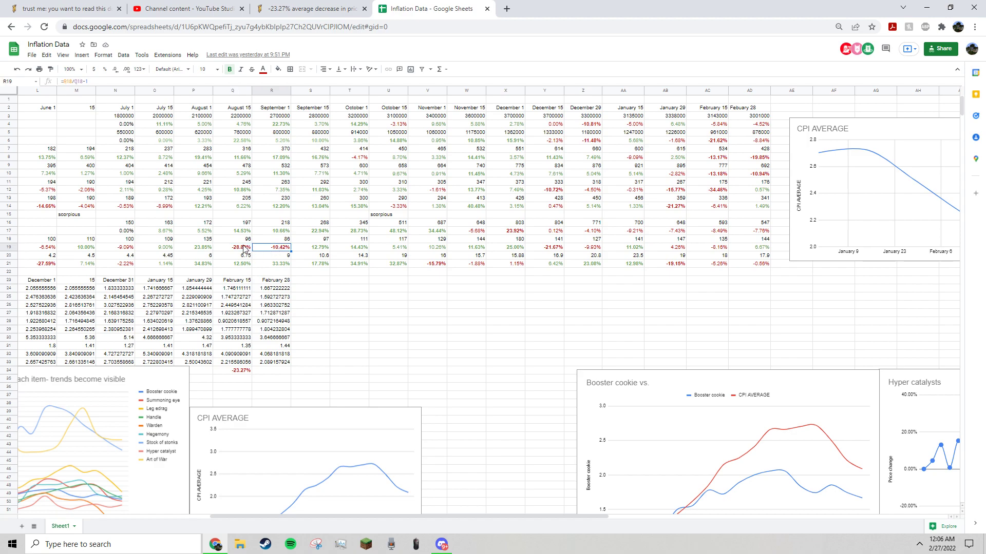
mouse_move(686, 238)
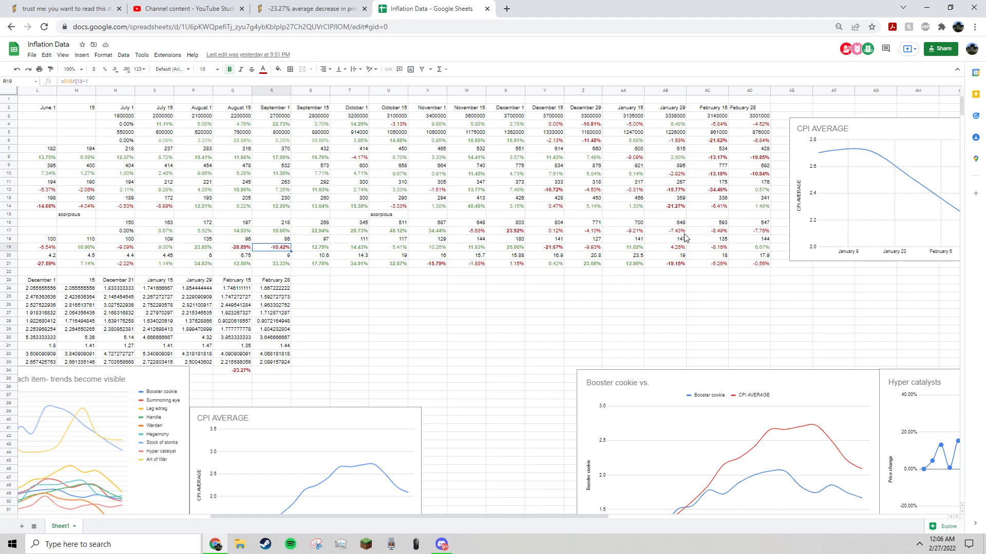
scroll(left, 3)
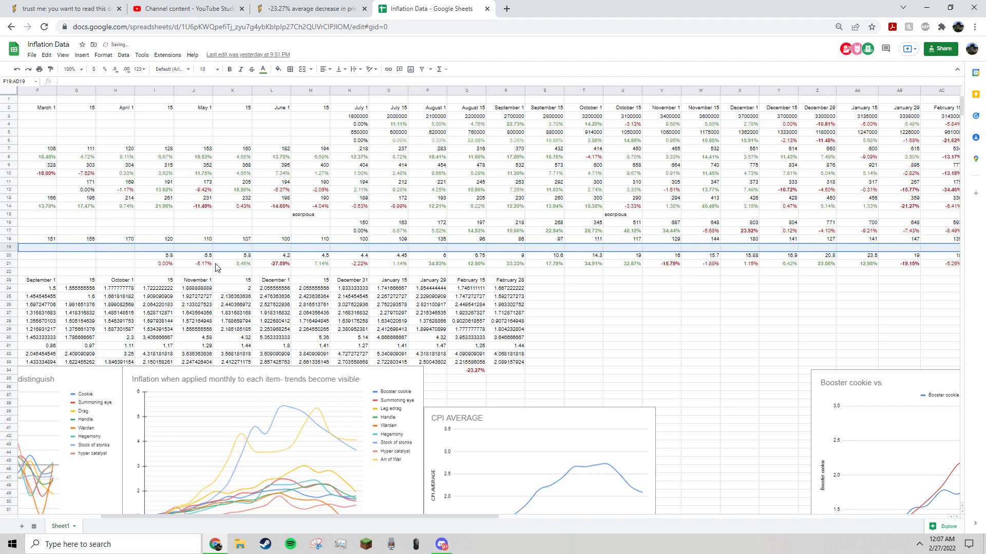
Undo the deletion, restoring row 19's percentages and the -23.27% average
click(427, 107)
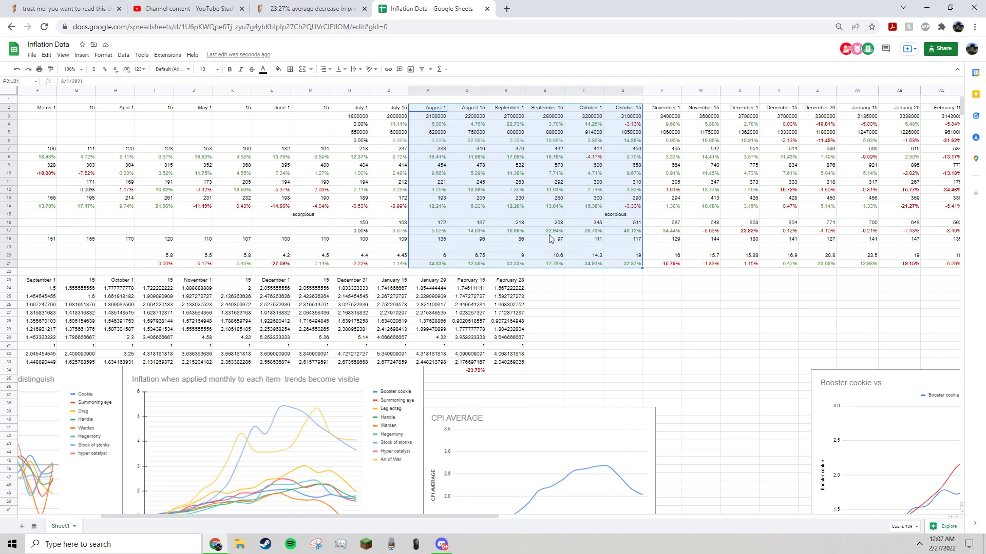
mouse_move(624, 228)
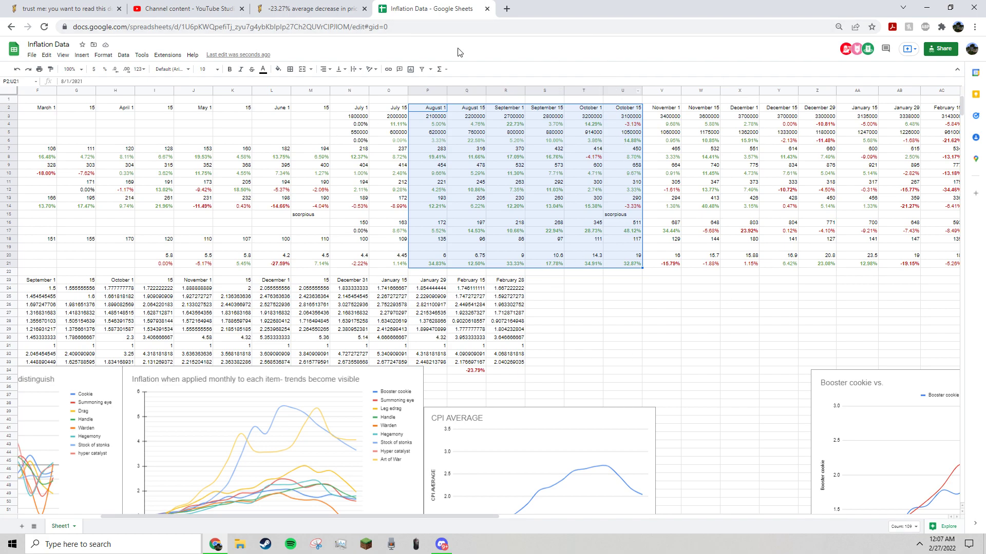
mouse_move(481, 209)
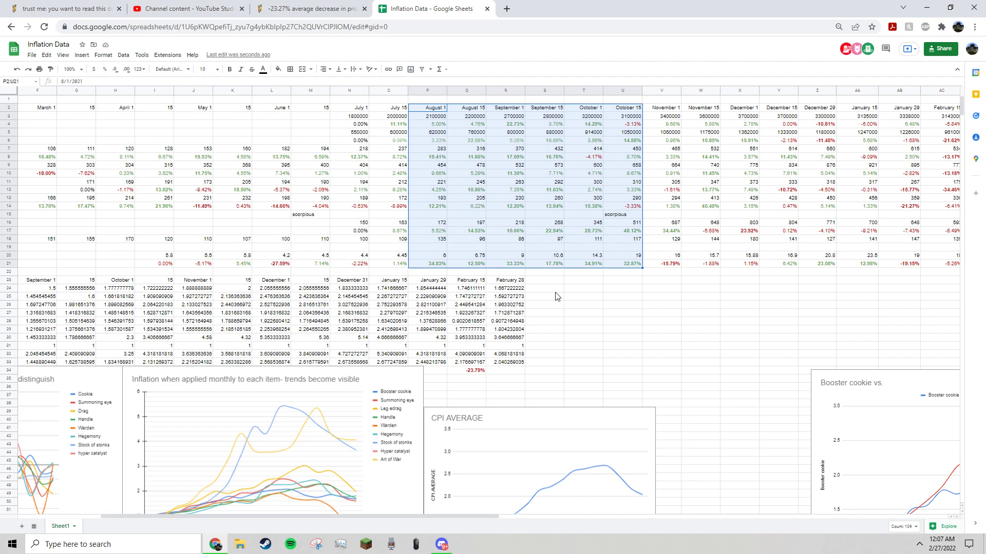
mouse_move(585, 338)
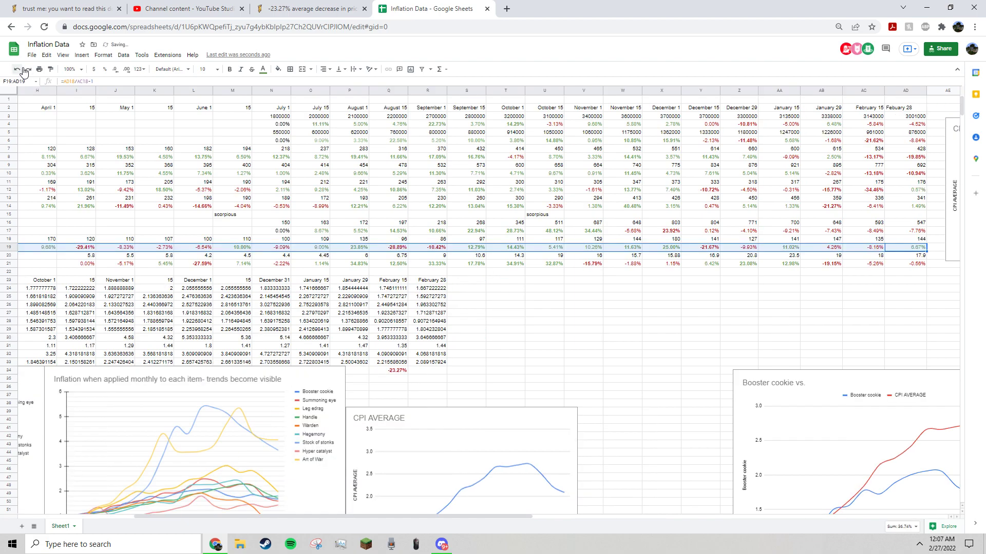
click(506, 346)
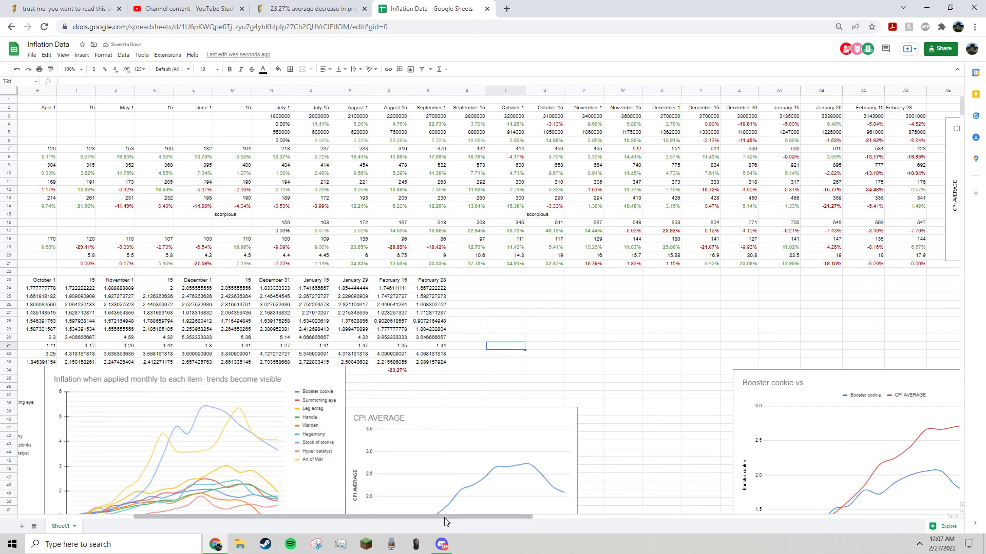
scroll(right, 3)
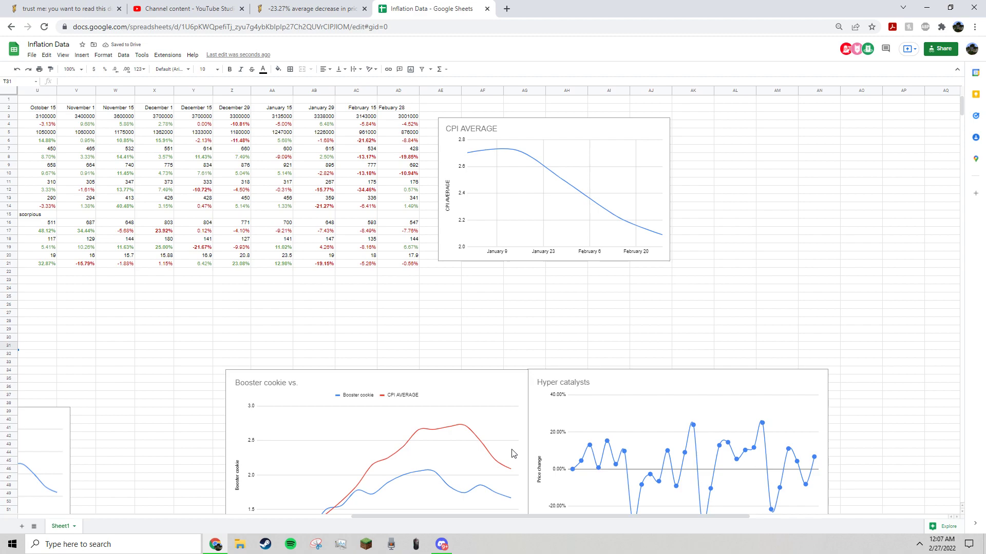
mouse_move(438, 238)
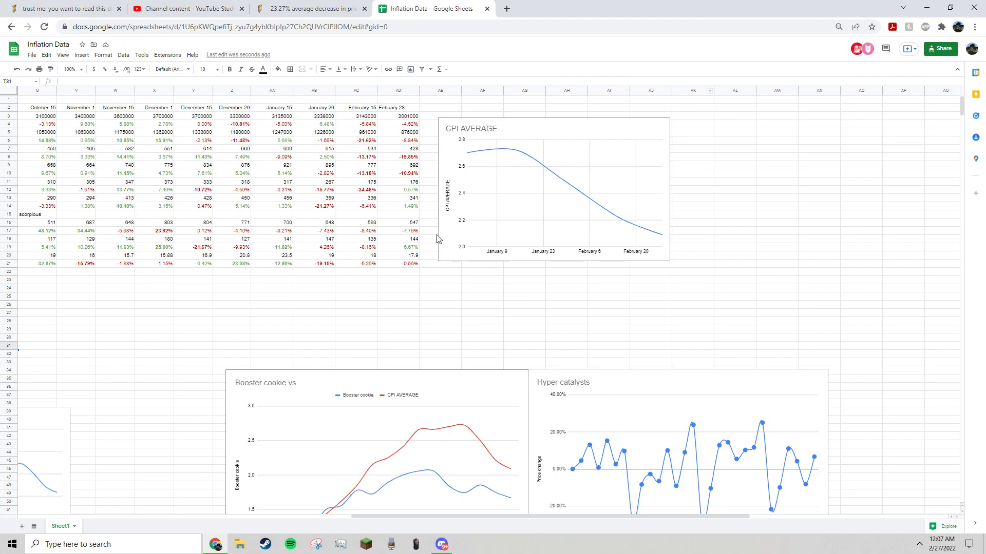
mouse_move(666, 230)
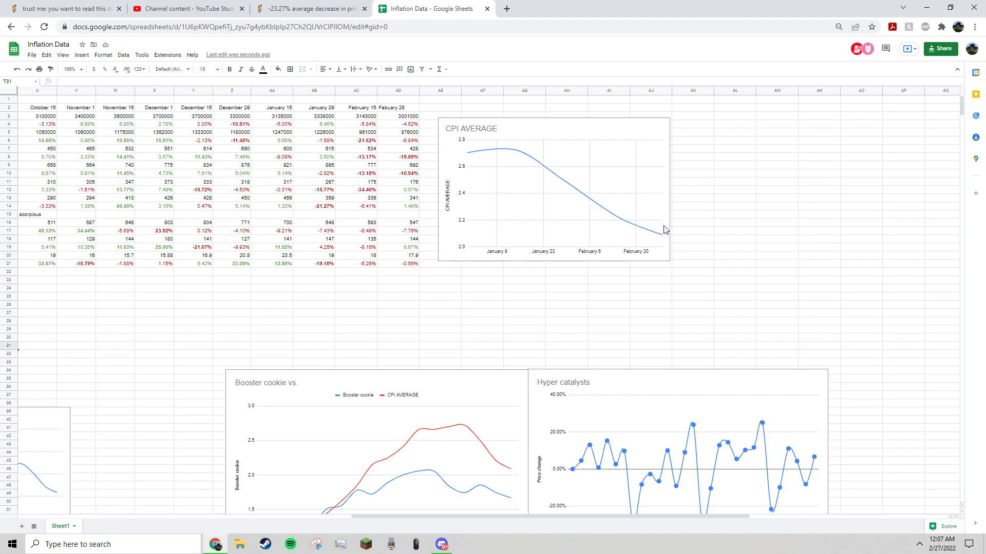
scroll(left, 3)
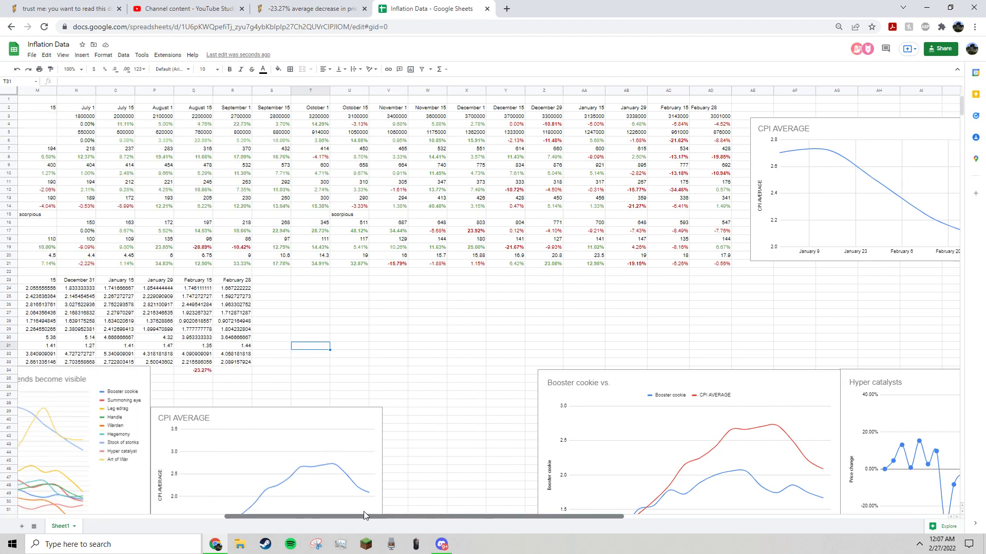
scroll(left, 3)
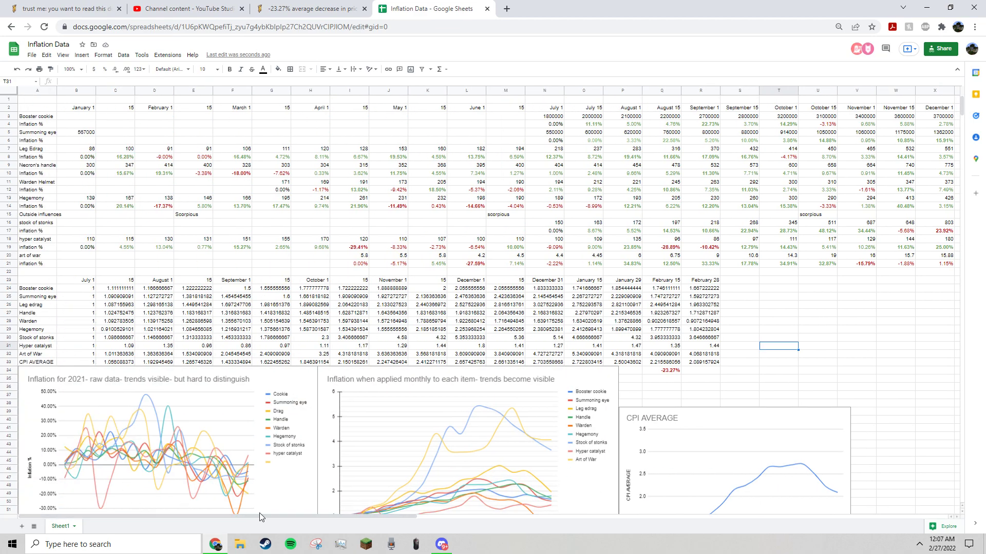
scroll(right, 3)
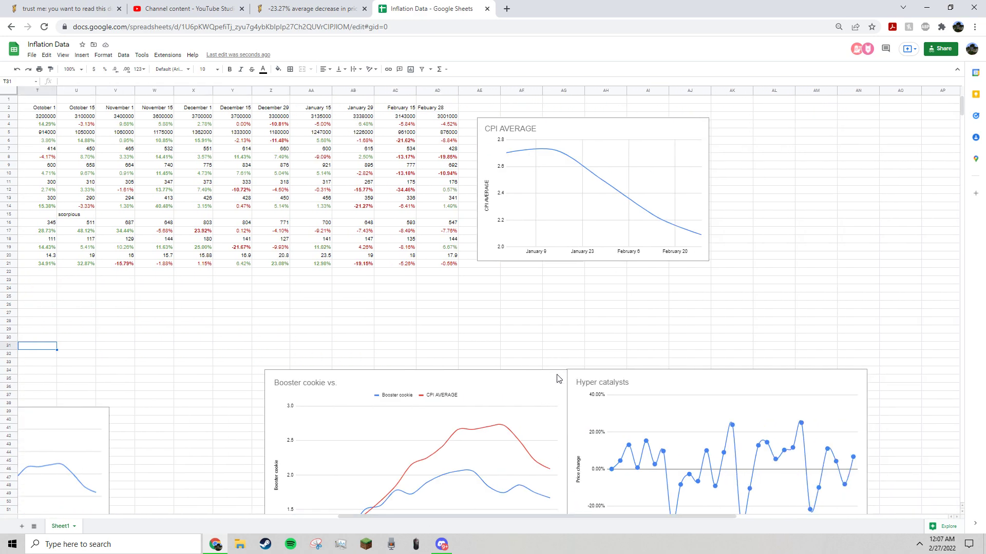
mouse_move(333, 319)
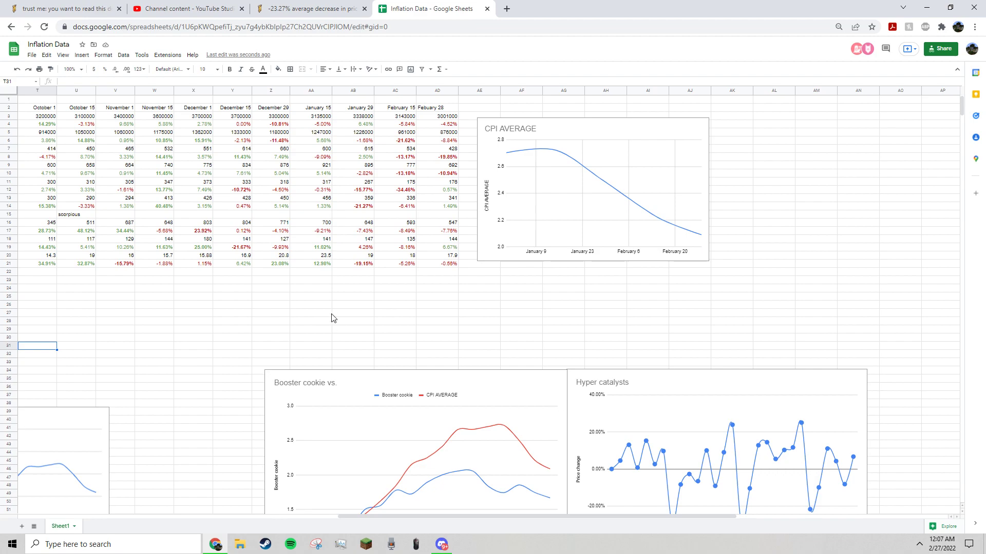
mouse_move(476, 319)
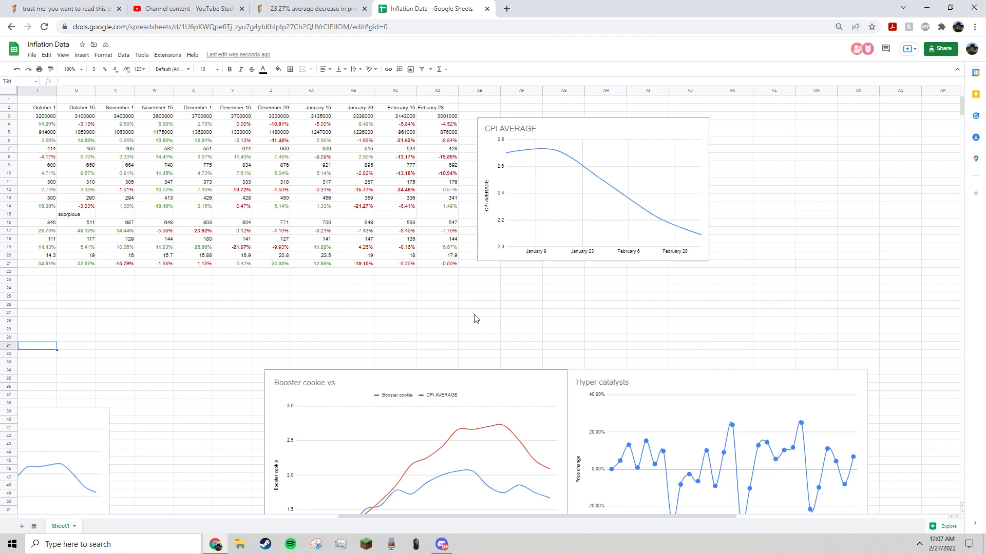
mouse_move(473, 363)
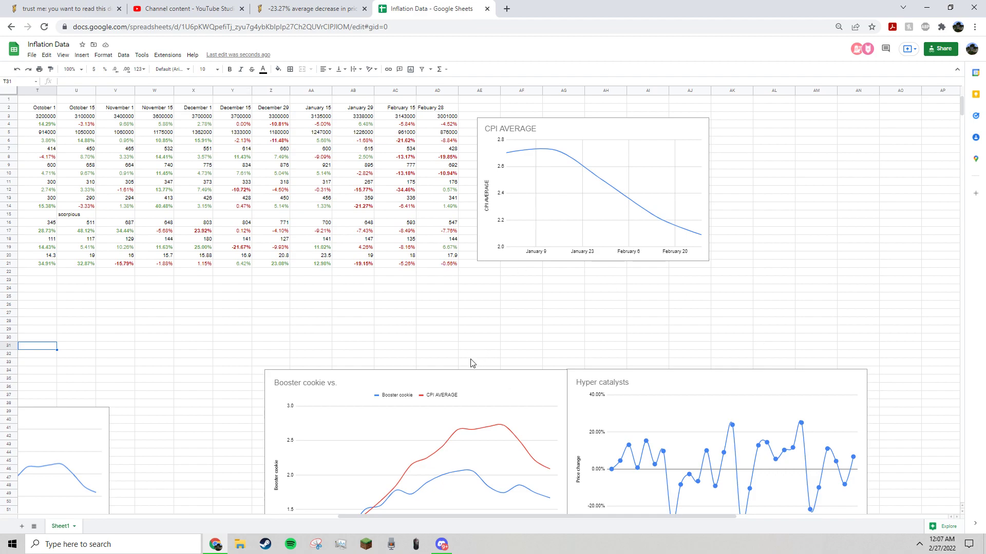
mouse_move(317, 300)
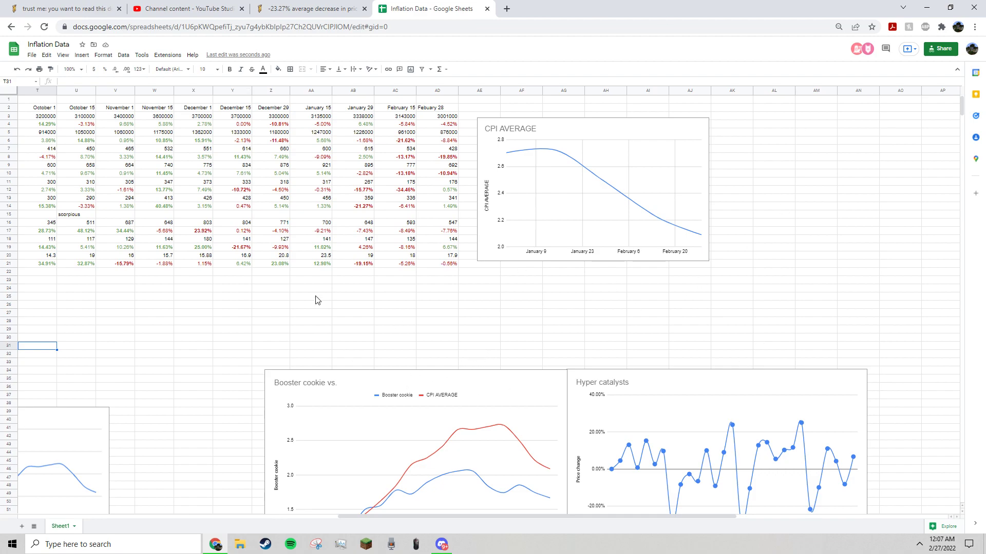
mouse_move(538, 45)
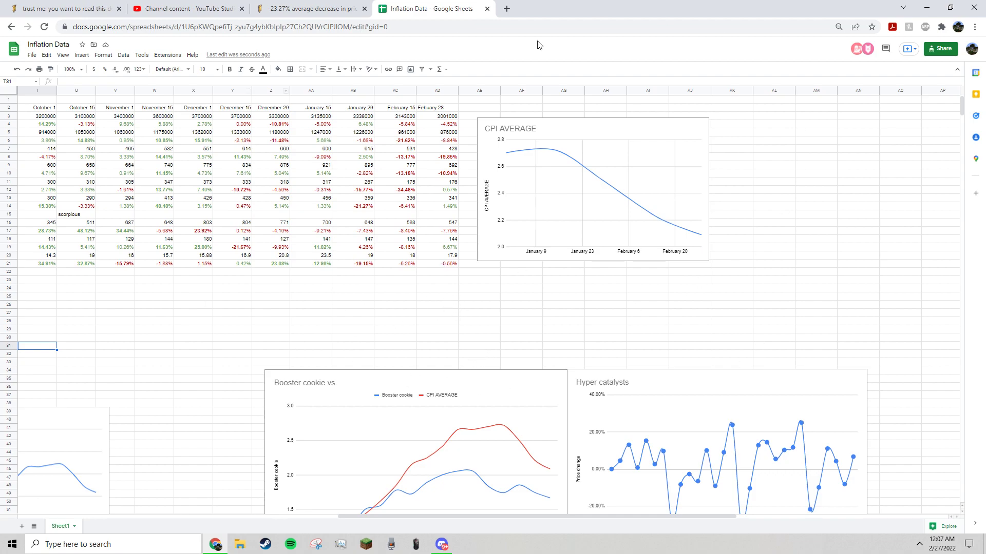